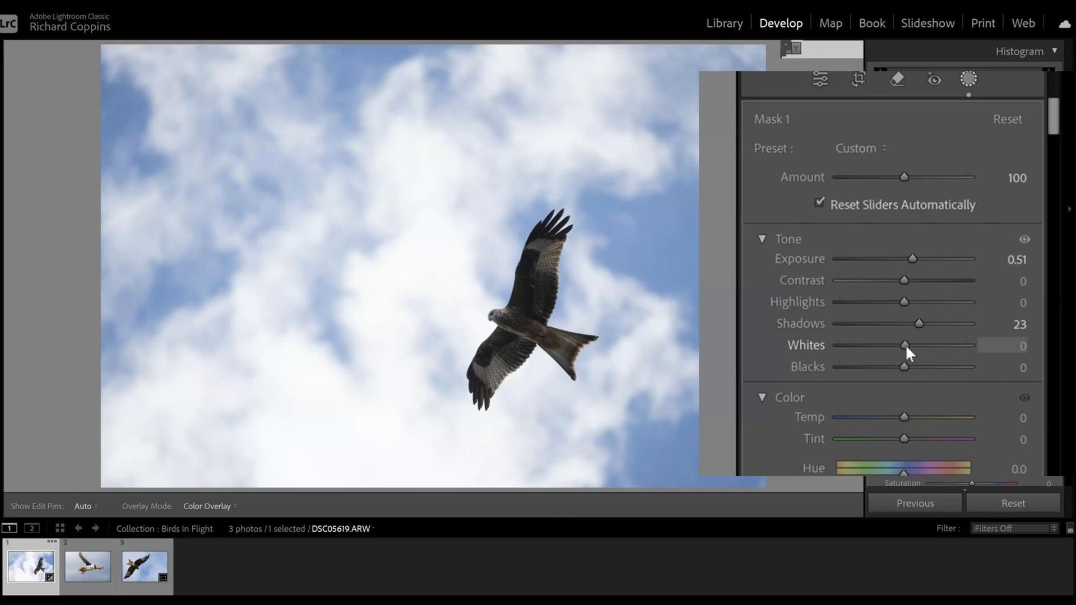
Raise the bird mask's Whites slider to 6, keeping exposure 0.51 and shadows 23
drag(904, 346, 909, 345)
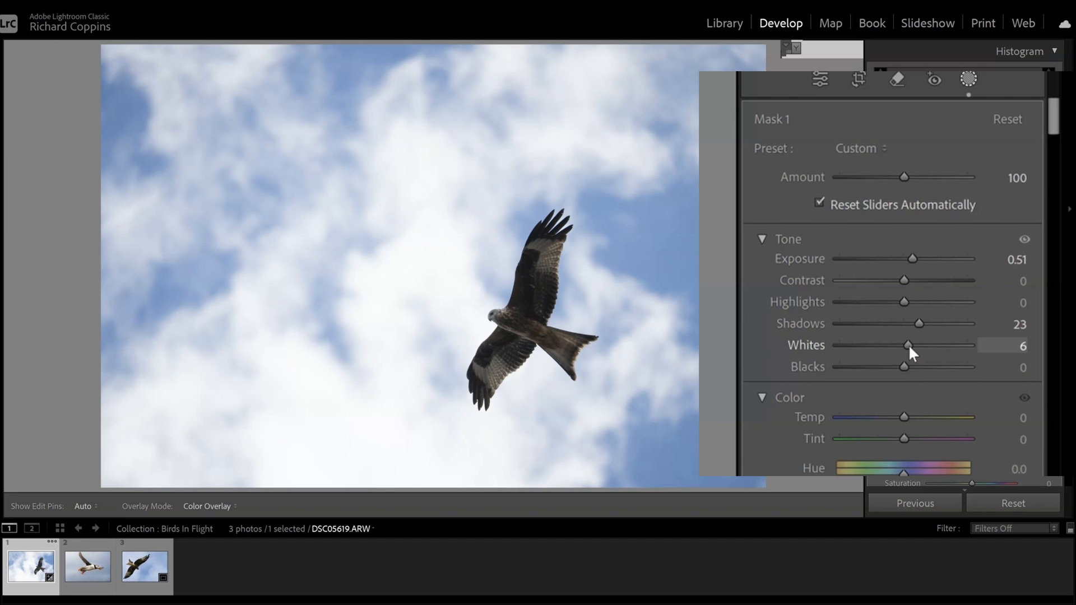